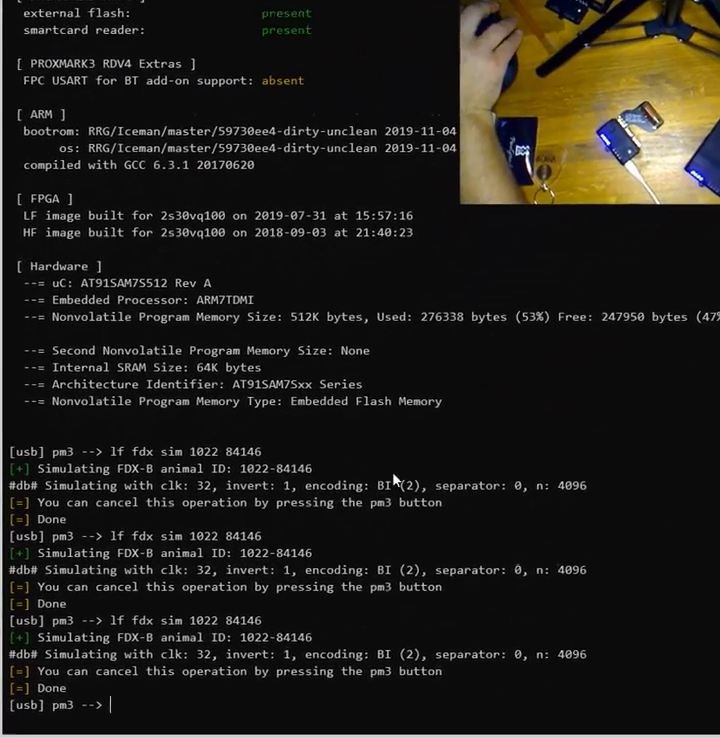
Step: Reconnect the Proxmark3 client to the device over serial port /dev/ttyS3 with 'hw conn'
text(hw)
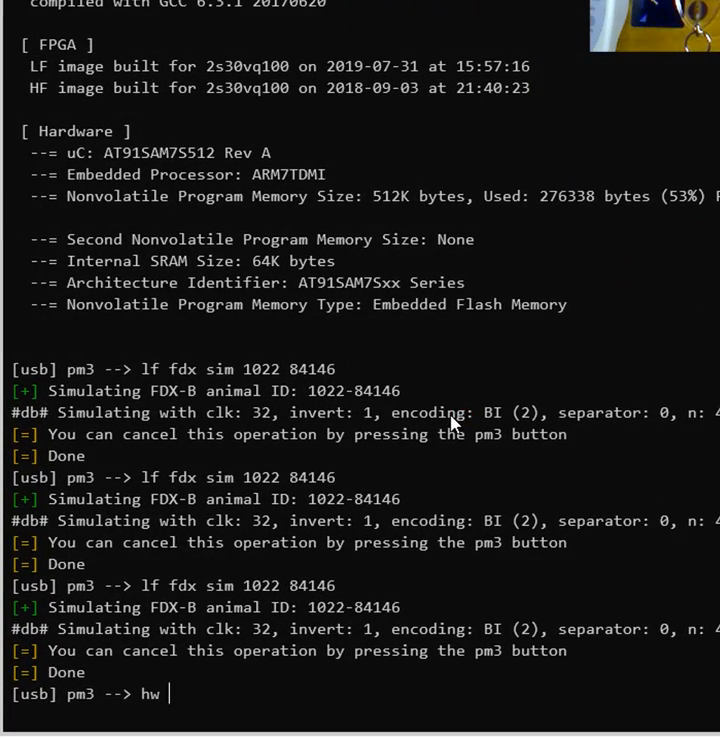
text(conn)
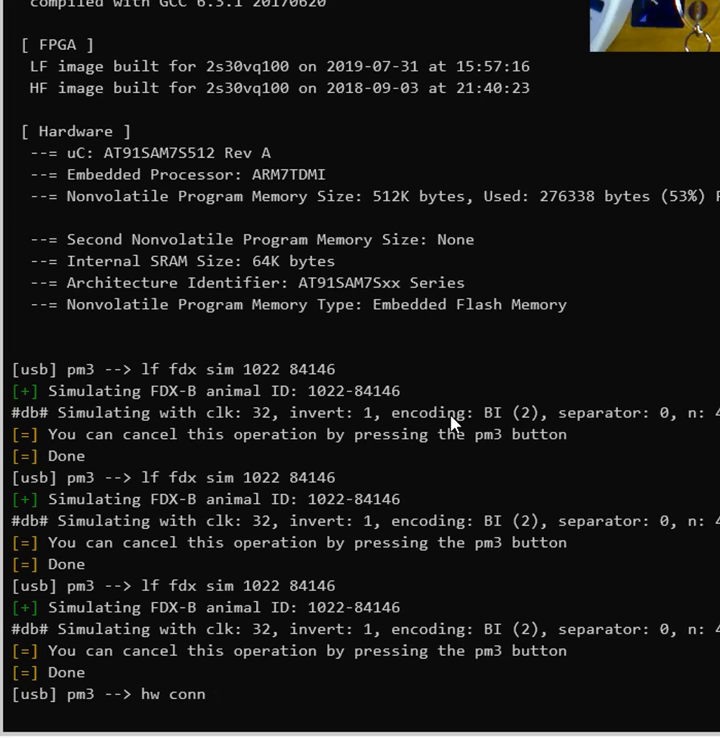
text(/dev/tty)
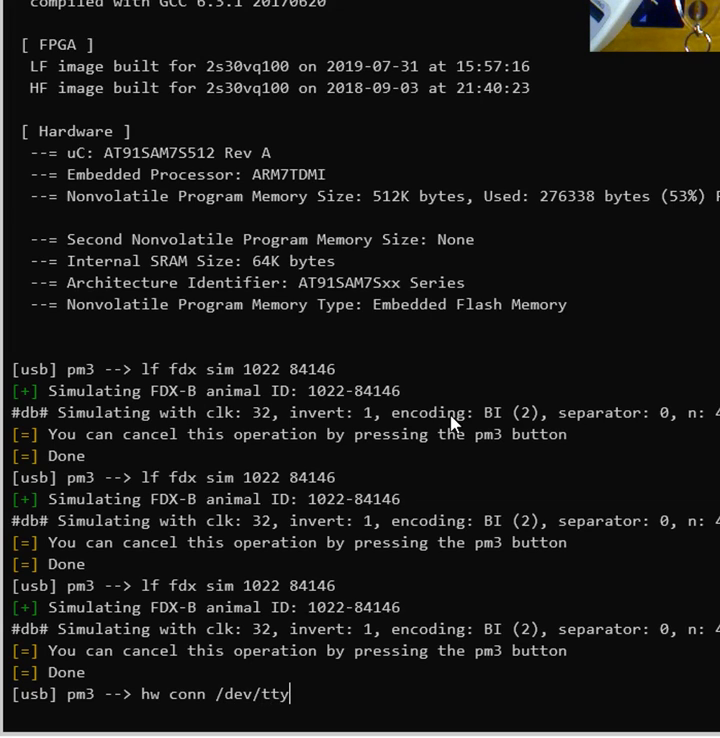
text(S3)
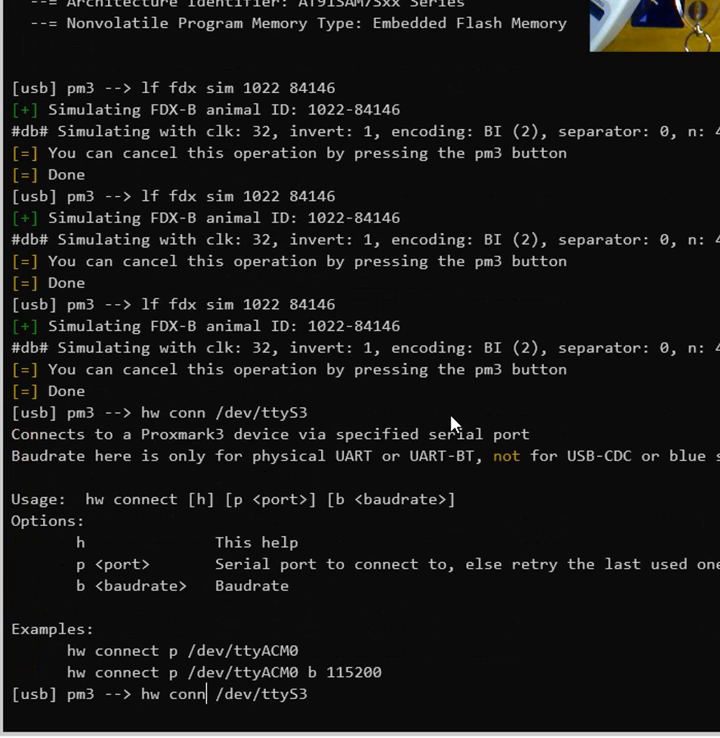
text( p)
key(Return)
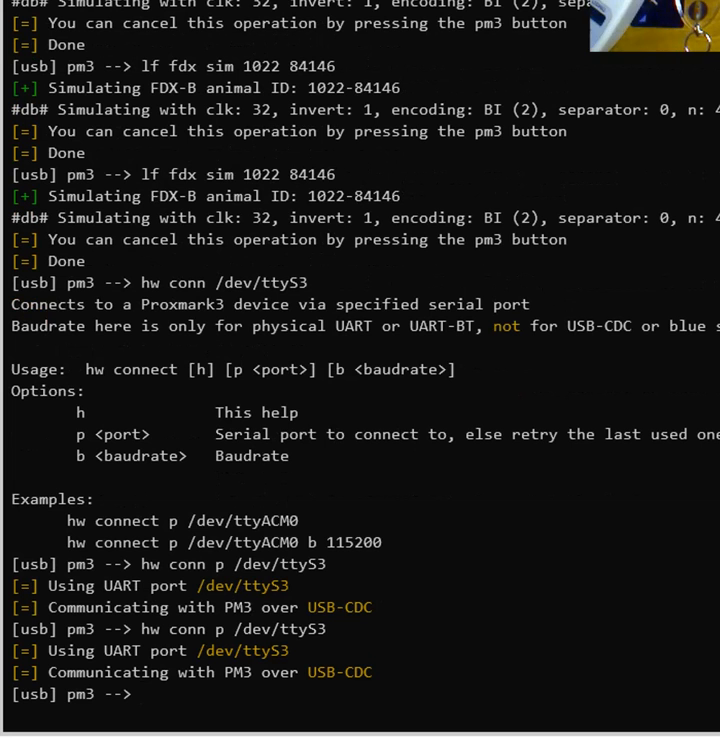
text(lf)
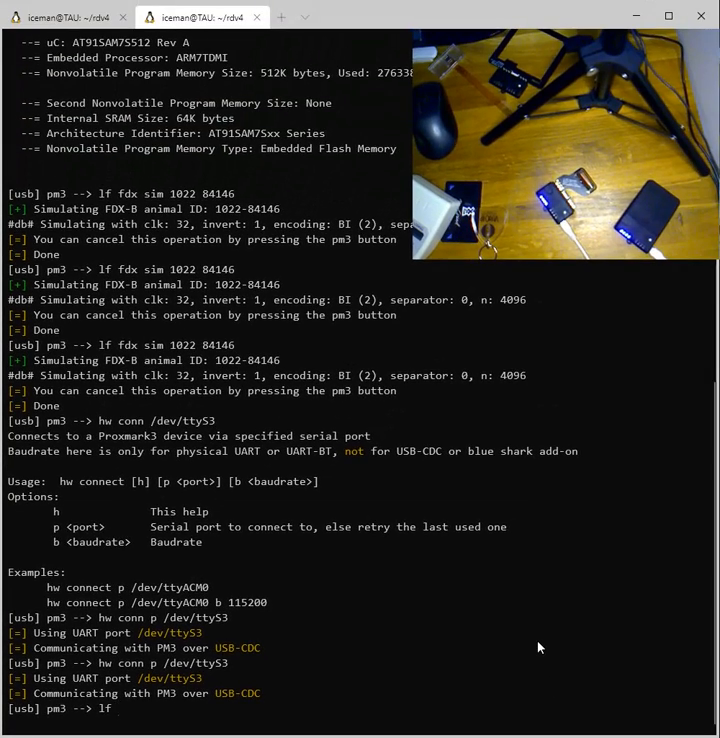
Step: Run 'lf tune' to measure the LF antenna at 125 kHz, reading about 26 V
text(tune)
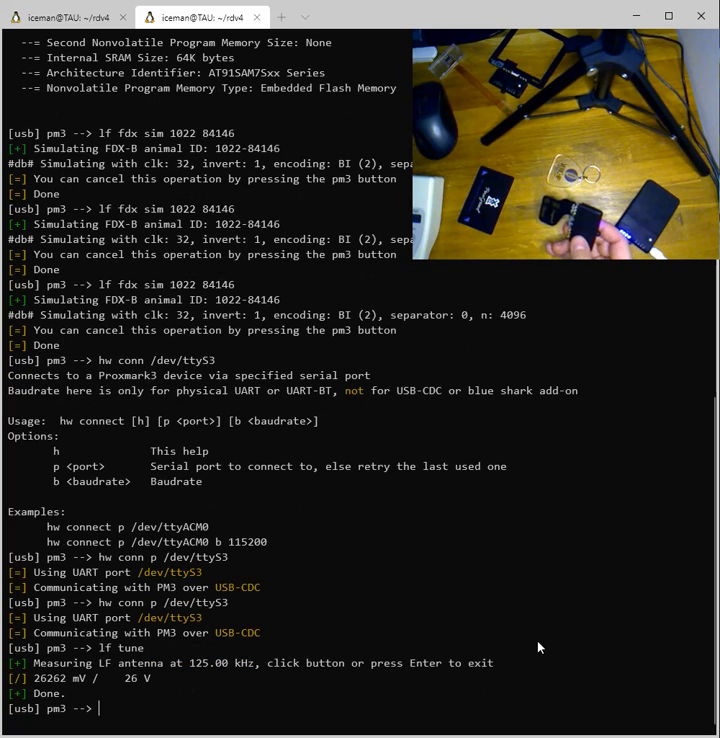
text(hw conn p /dev/ttyS3)
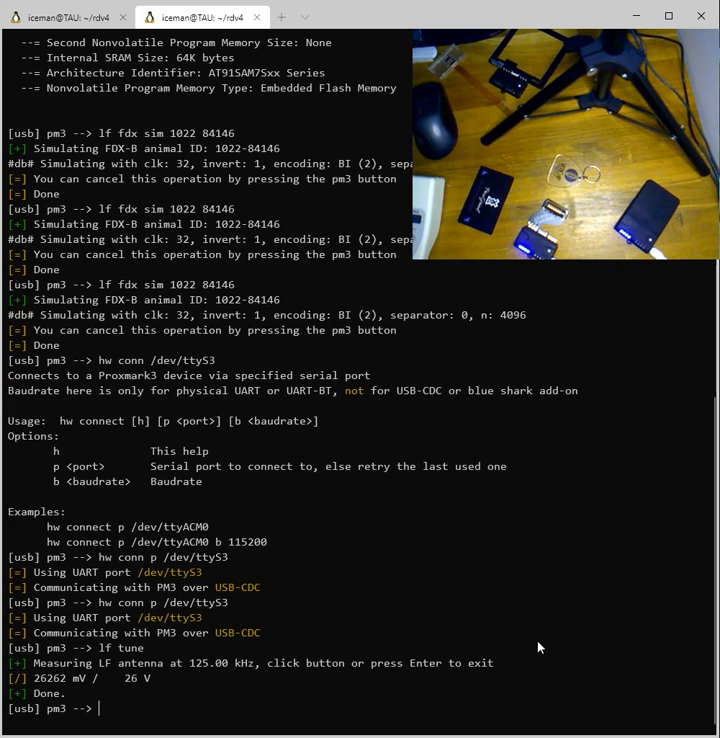
Step: Type 'lf fdx read' at the pm3 prompt without running it yet
text(lf fdx)
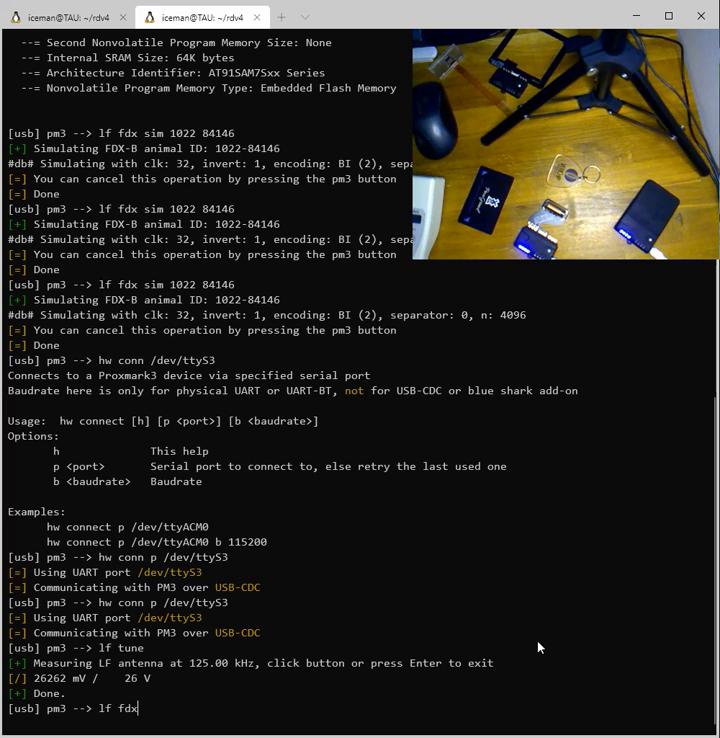
text(rea)
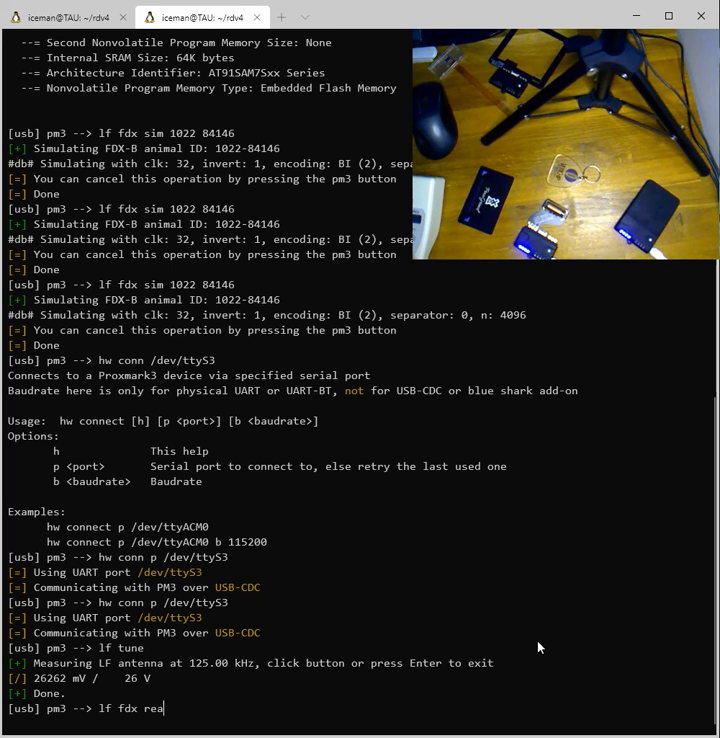
text(d)
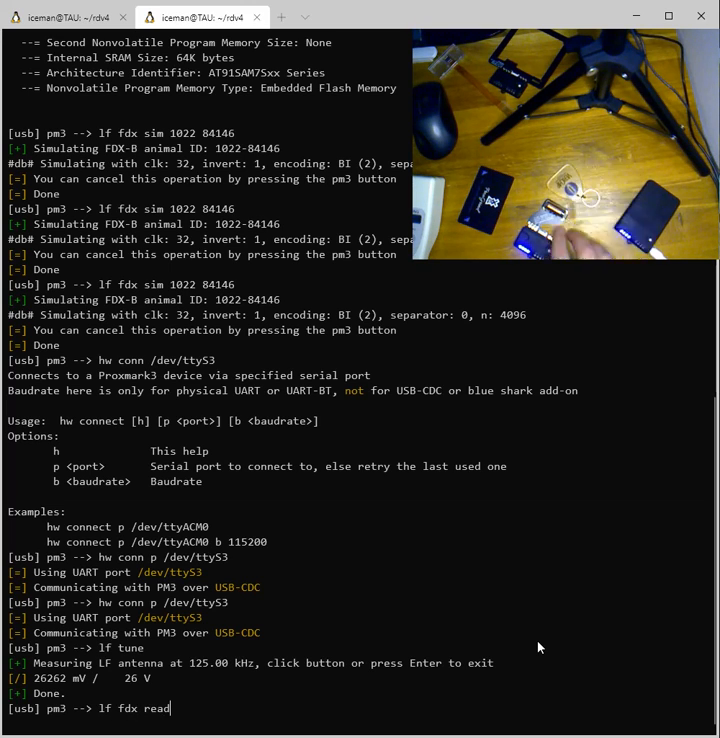